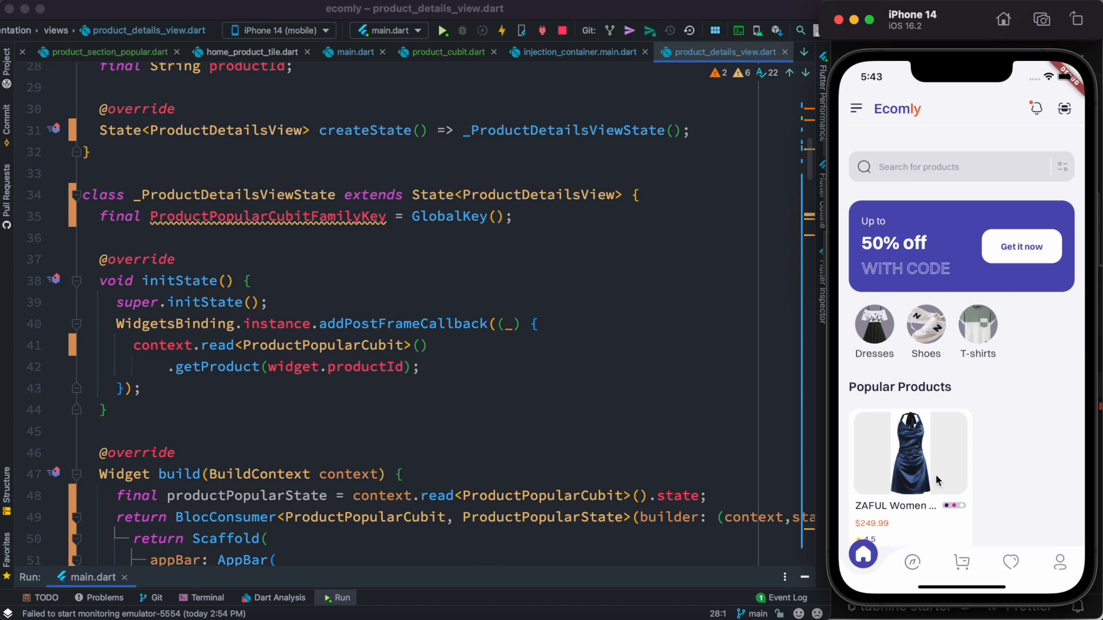
- Open the dress from Popular Products and check the run console logging 'nothing fetched...'
click(910, 453)
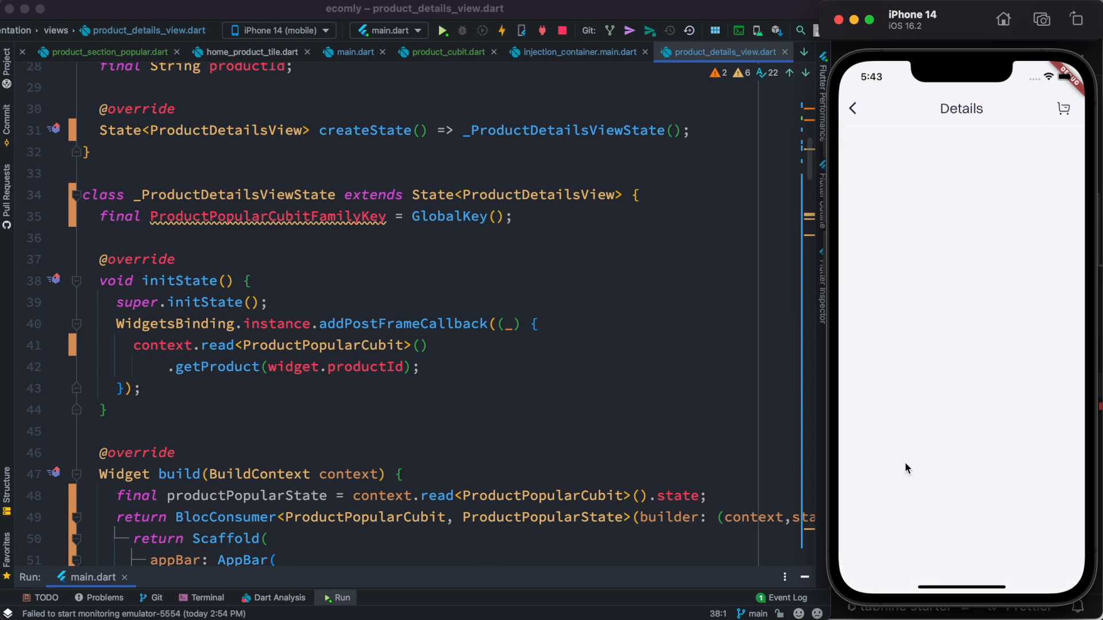
mouse_move(535, 583)
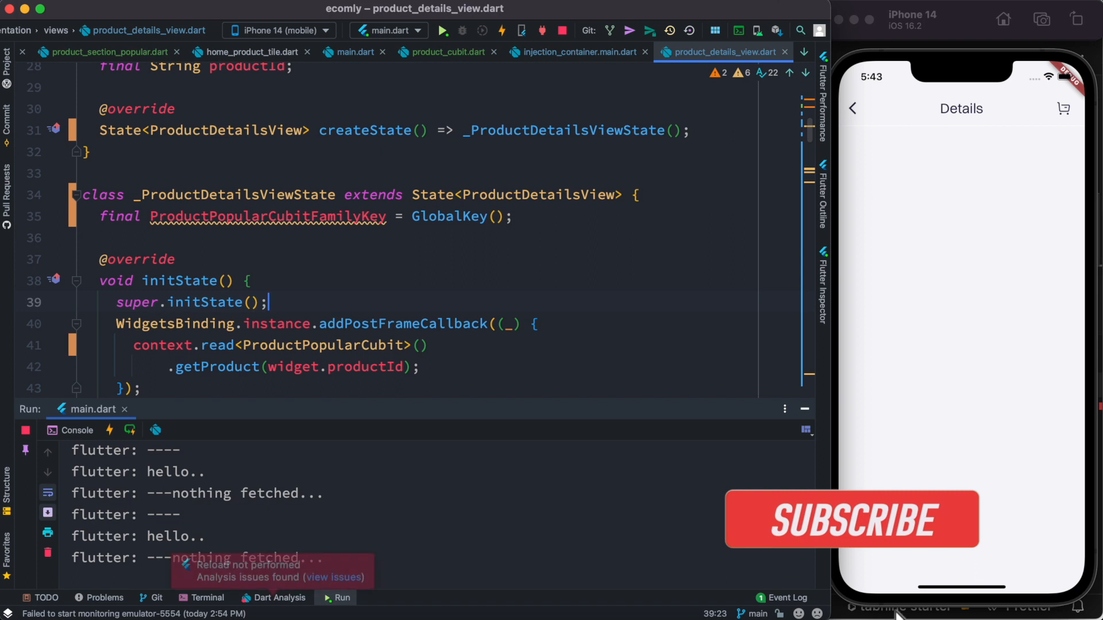
click(502, 31)
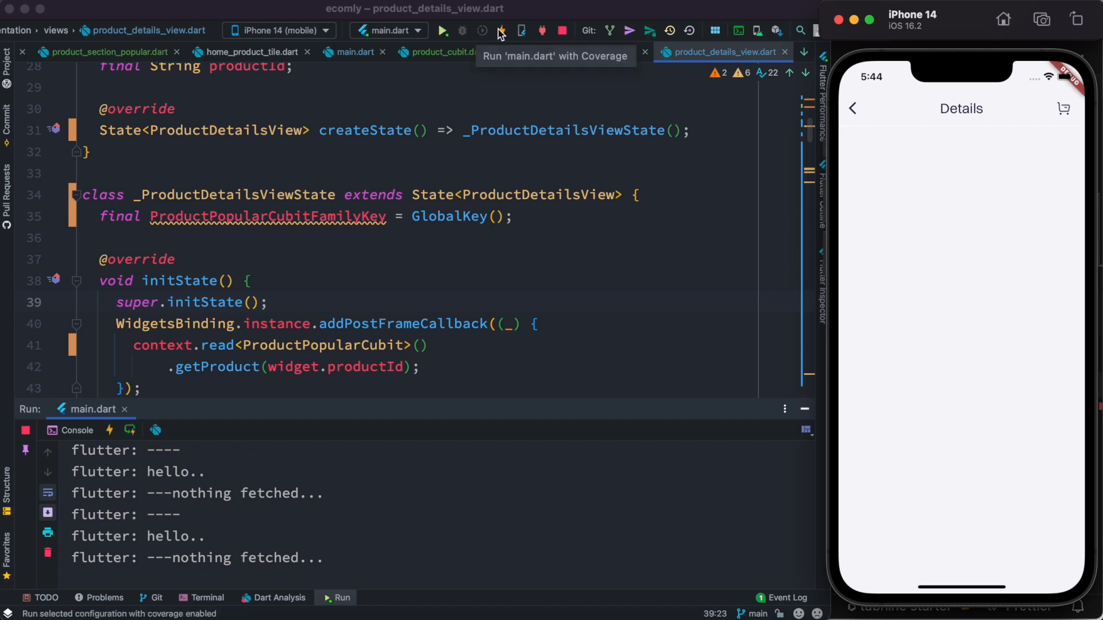
click(501, 30)
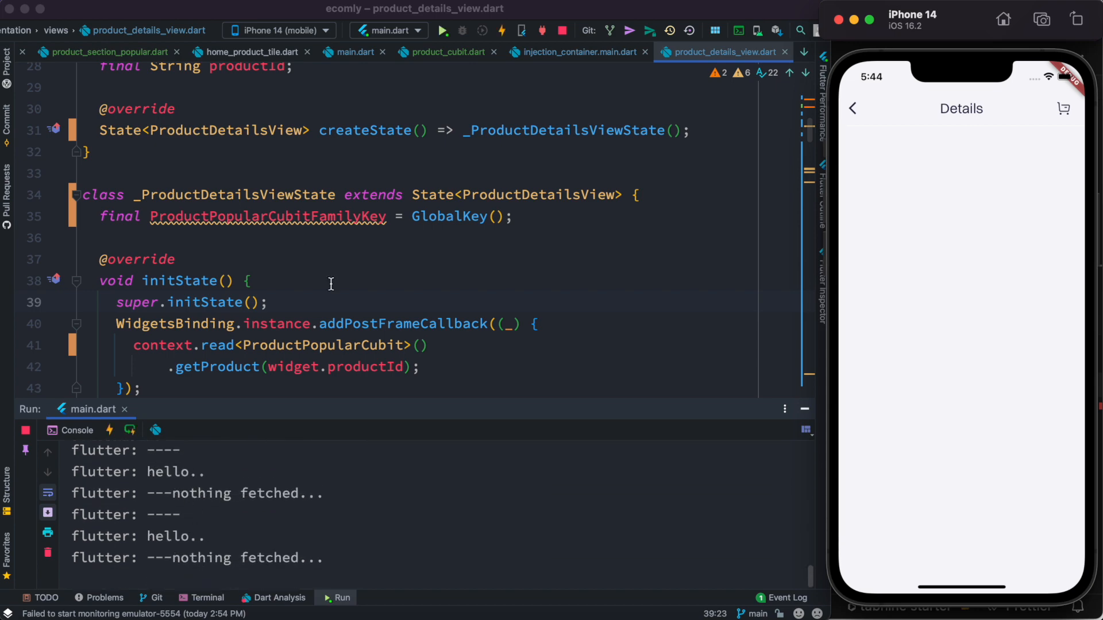
- Scroll through product_details_view.dart to review the details view code
scroll(down, 3)
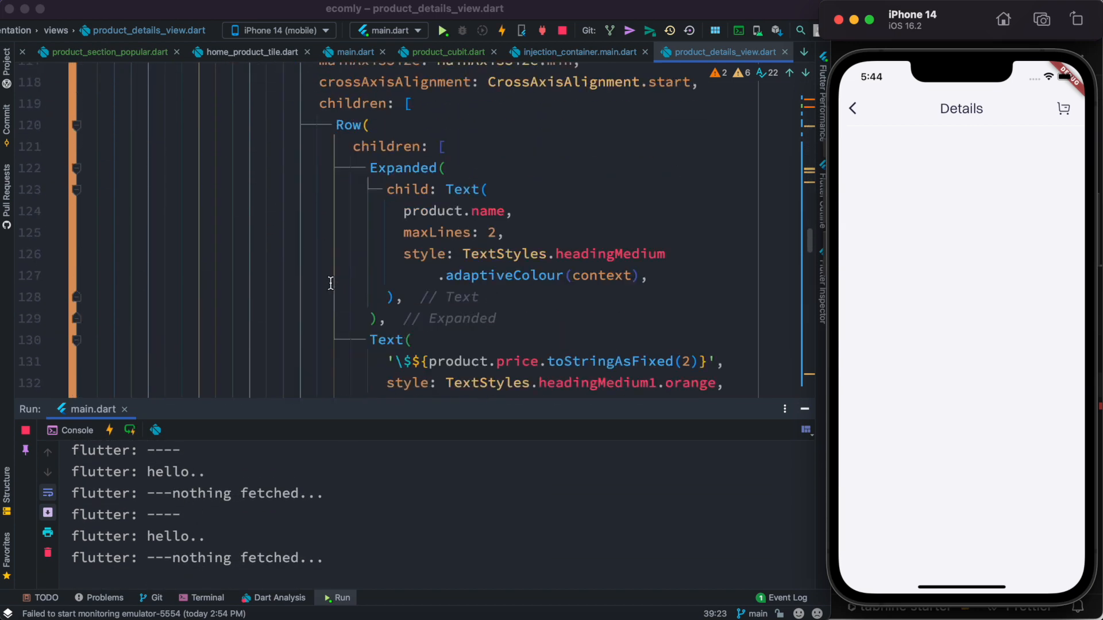
scroll(down, 3)
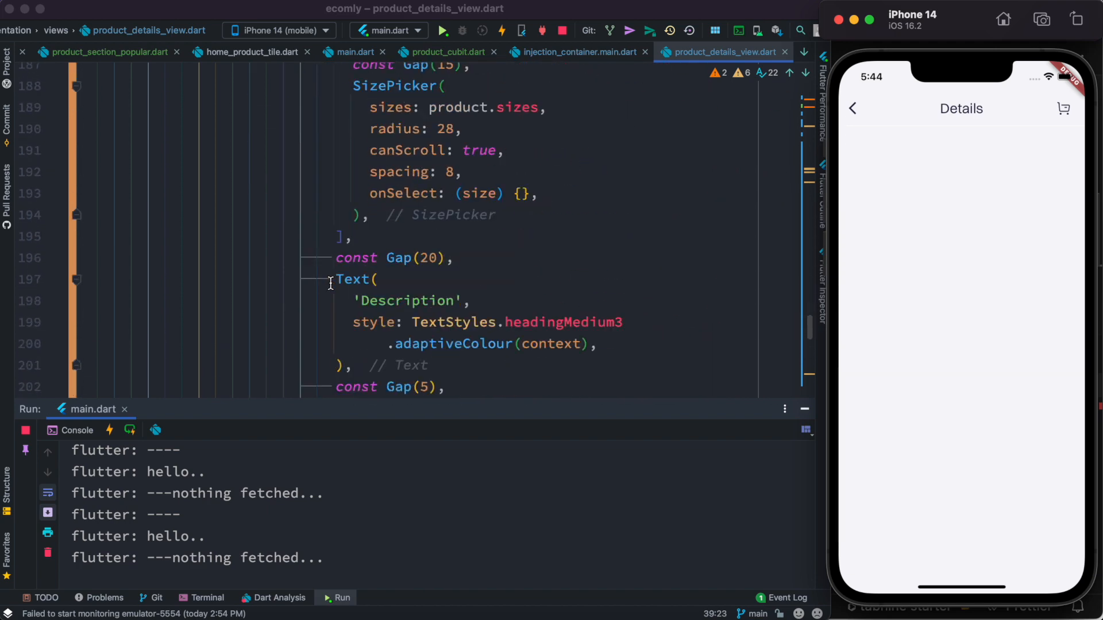
scroll(down, 3)
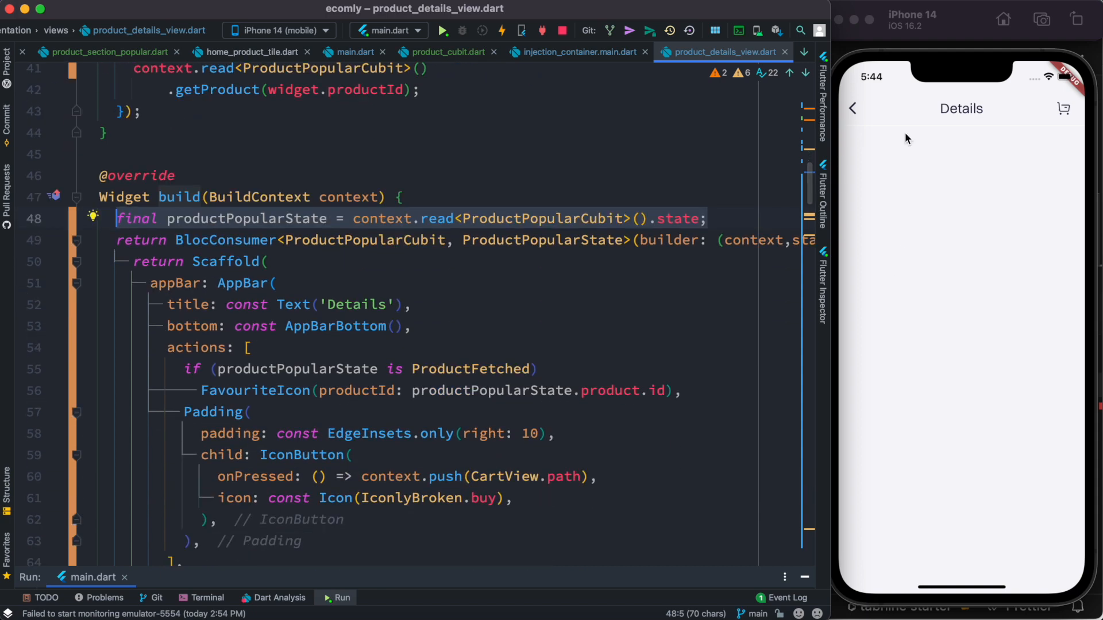
mouse_move(925, 336)
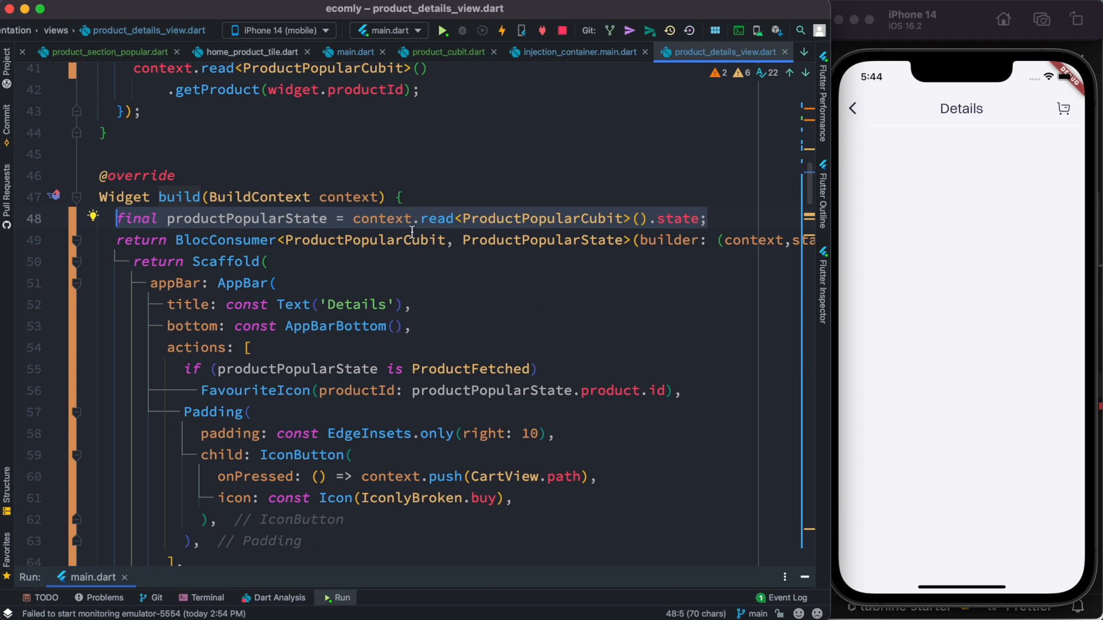
mouse_move(495, 301)
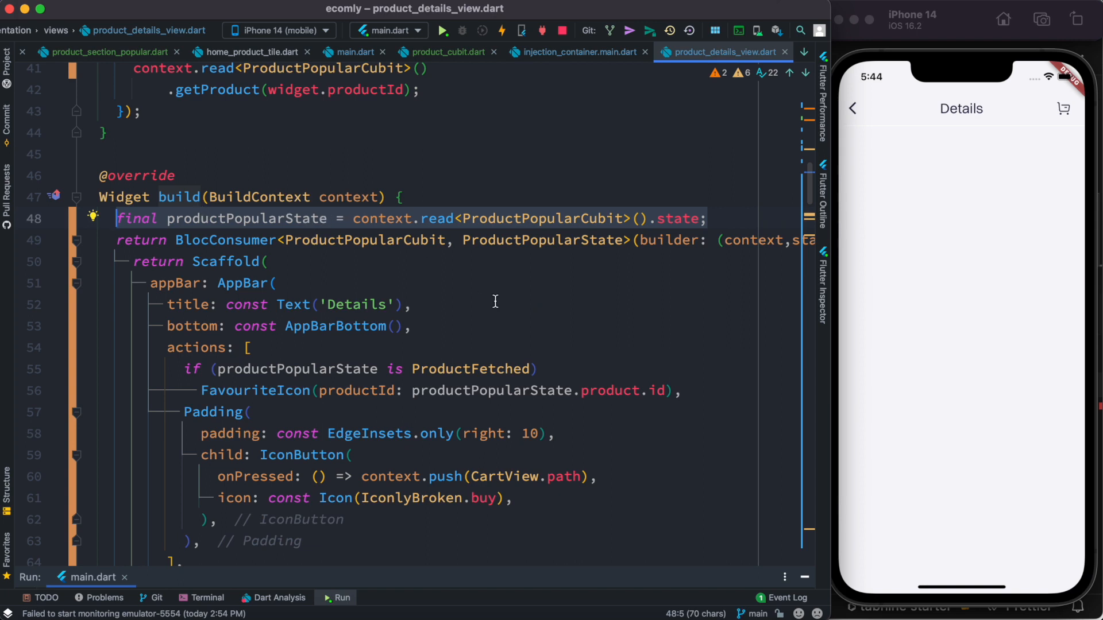
click(399, 197)
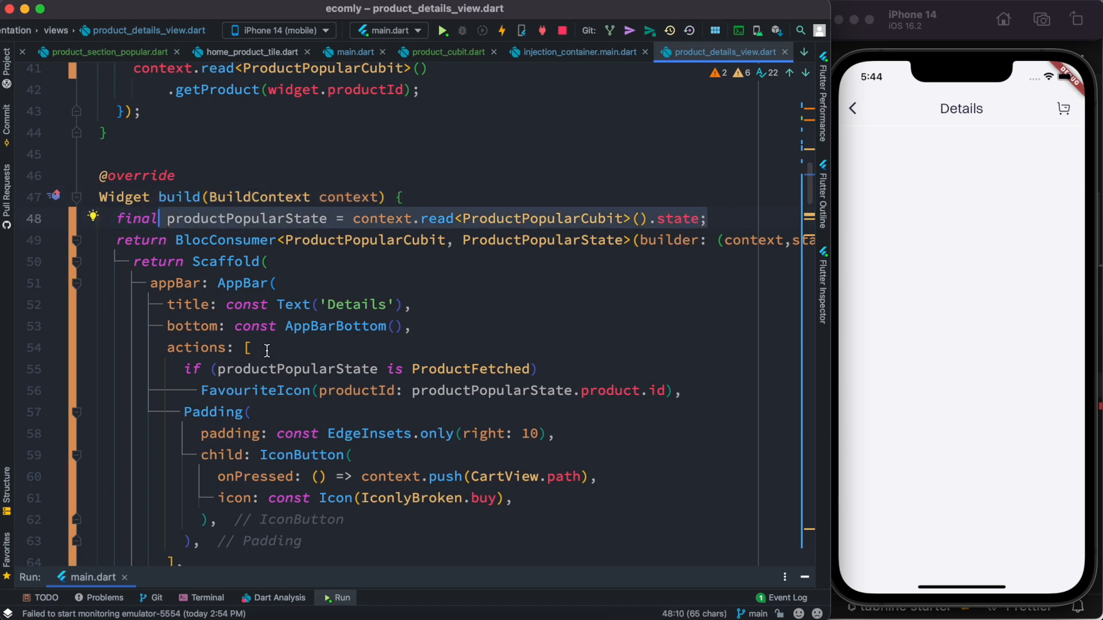
click(285, 369)
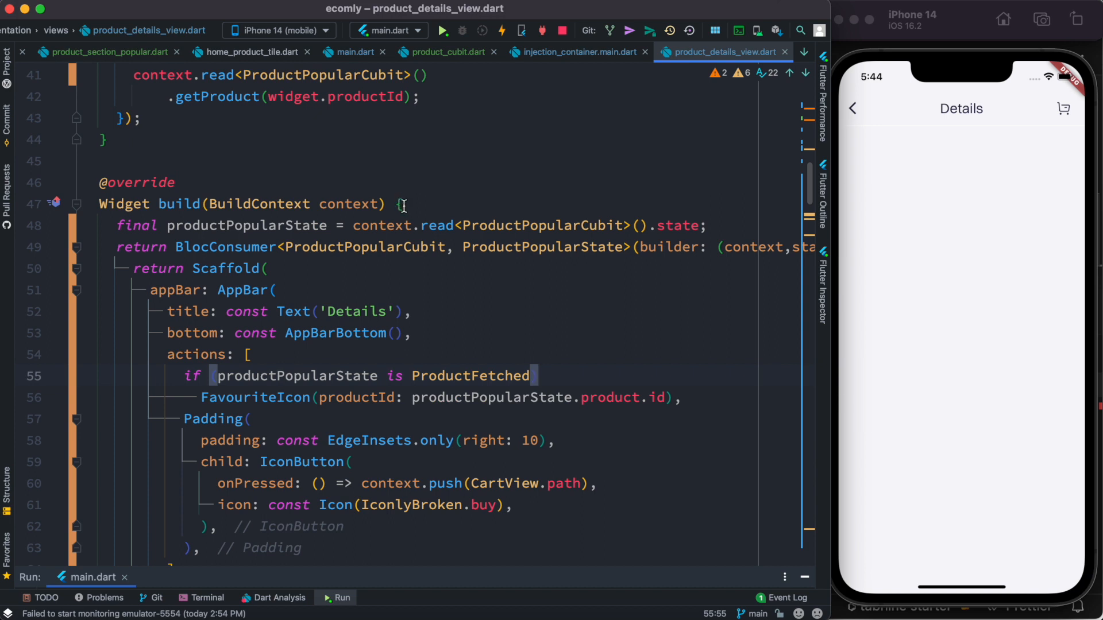
double_click(247, 226)
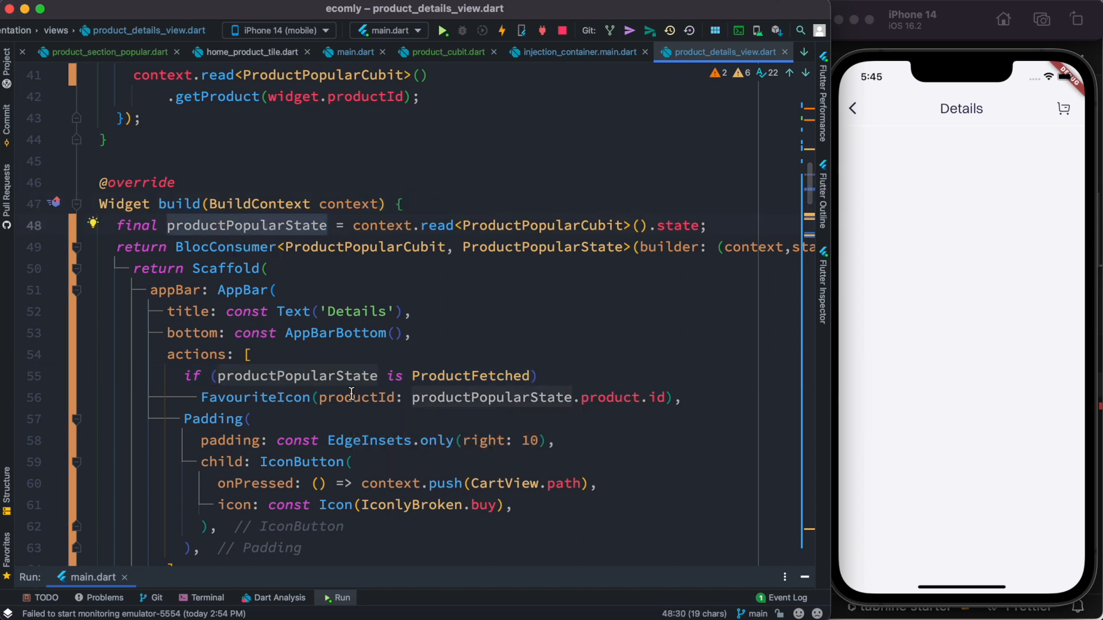
scroll(down, 3)
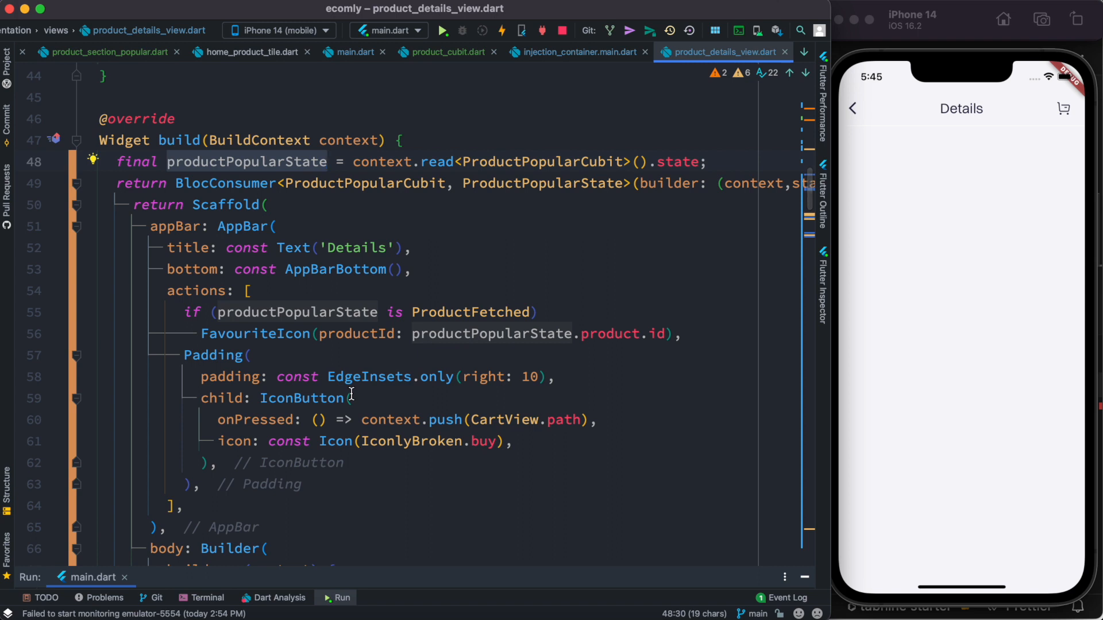
mouse_move(534, 200)
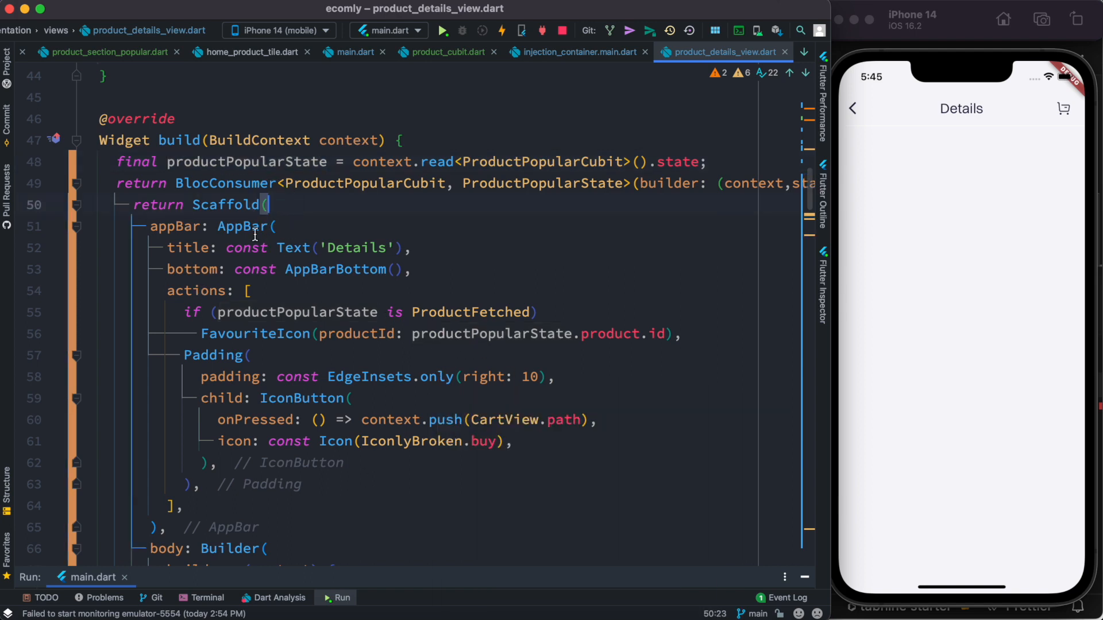
double_click(296, 312)
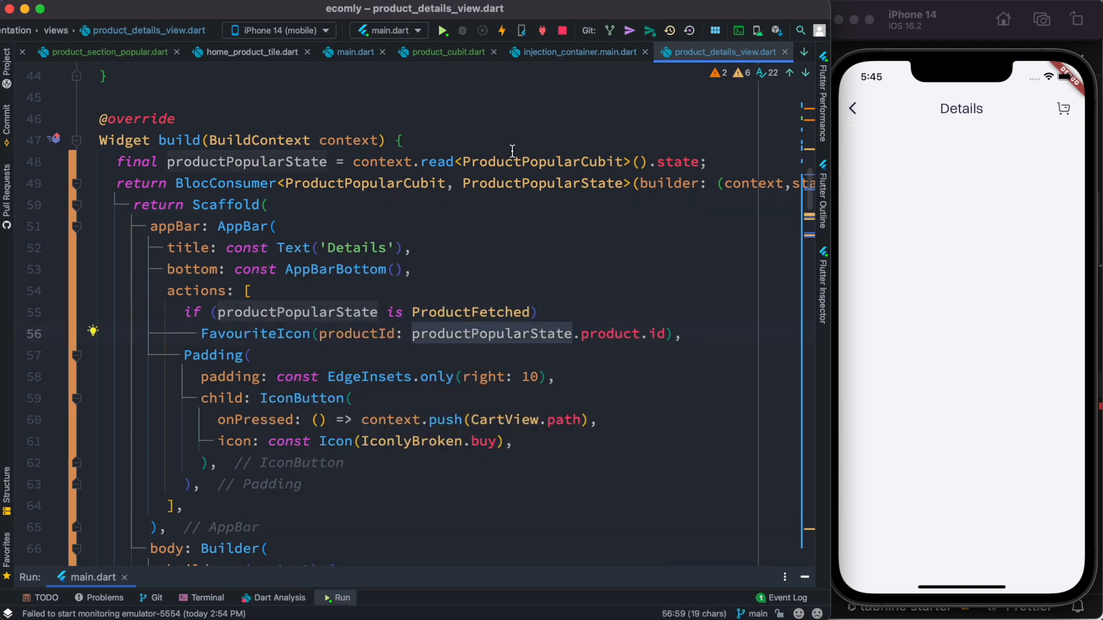
mouse_move(354, 216)
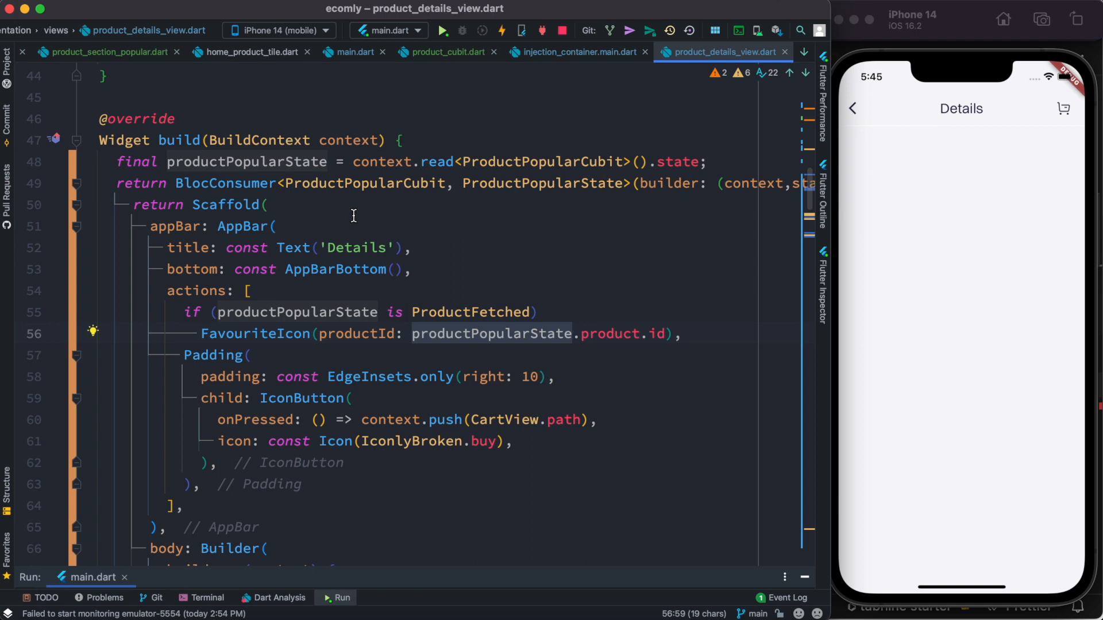
mouse_move(463, 342)
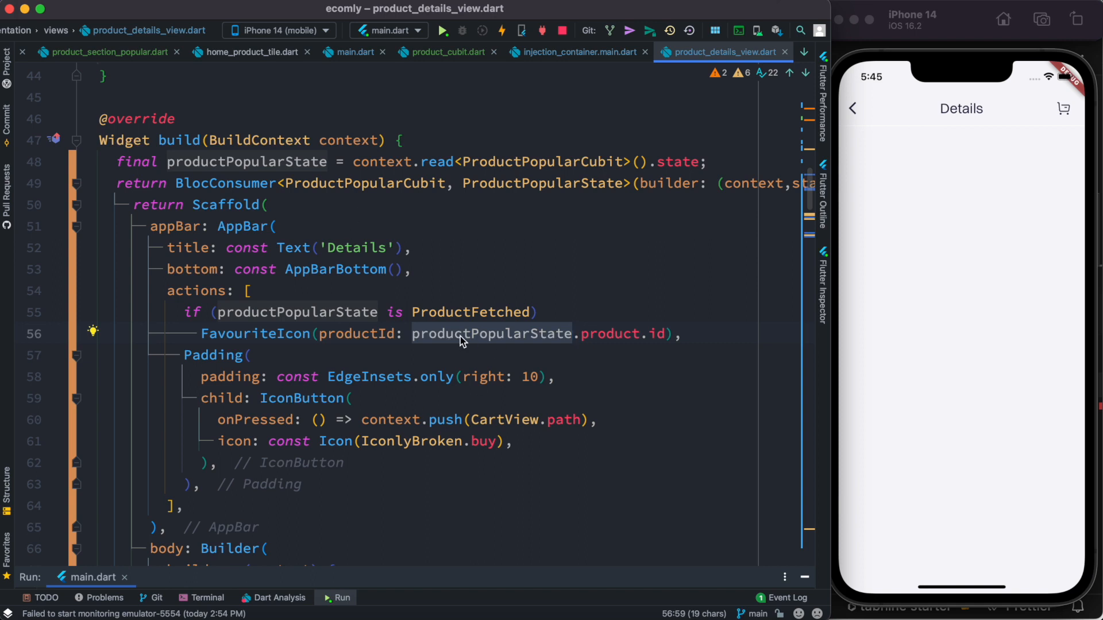
double_click(239, 183)
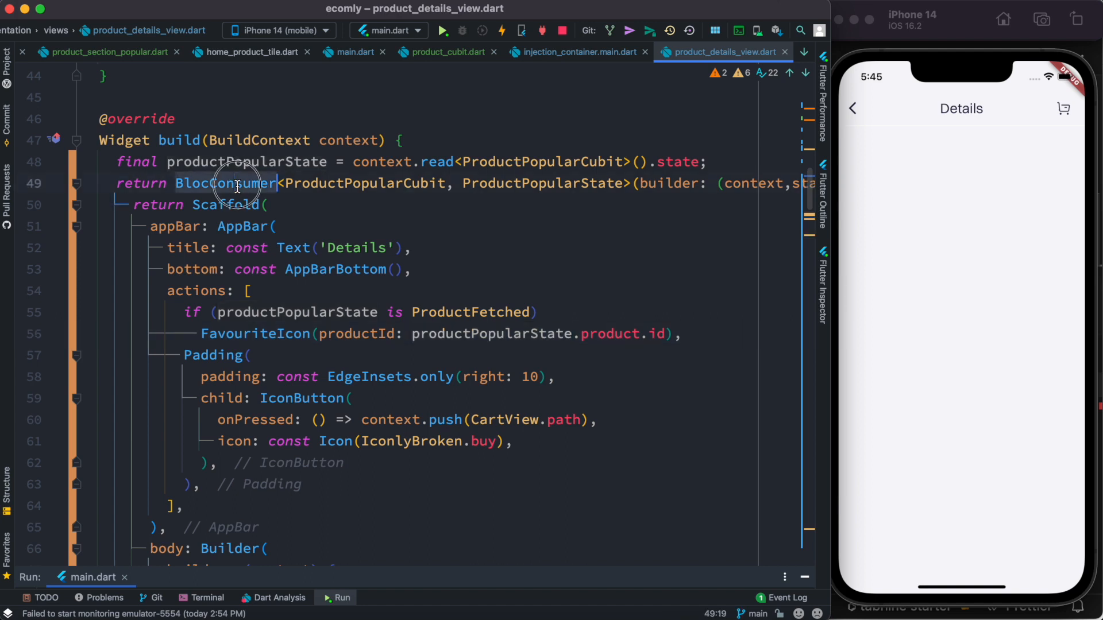
click(242, 184)
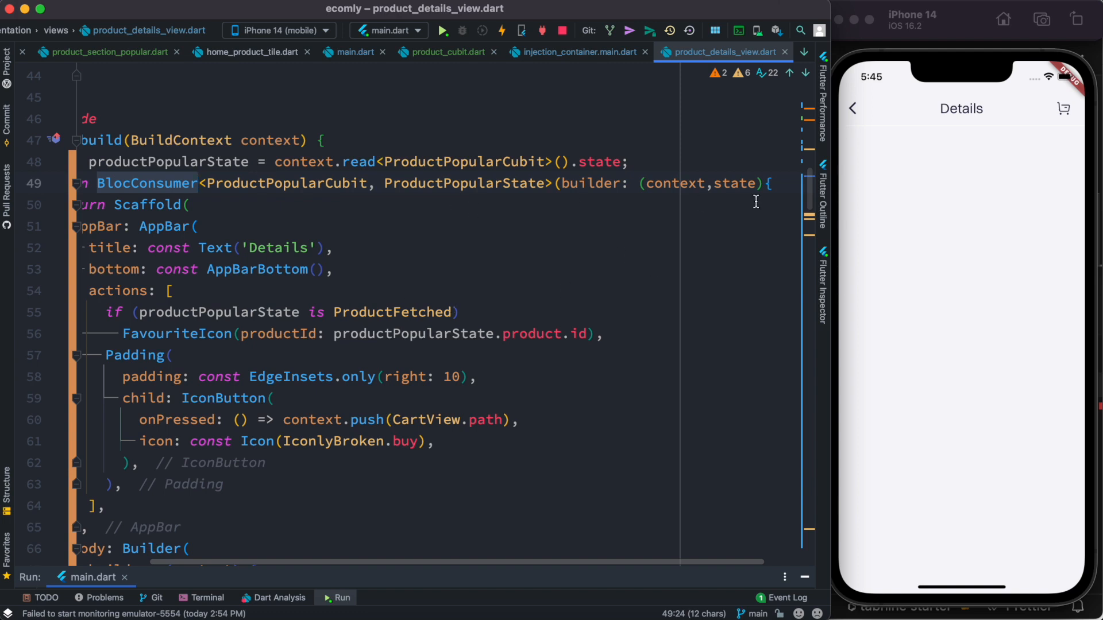
double_click(734, 184)
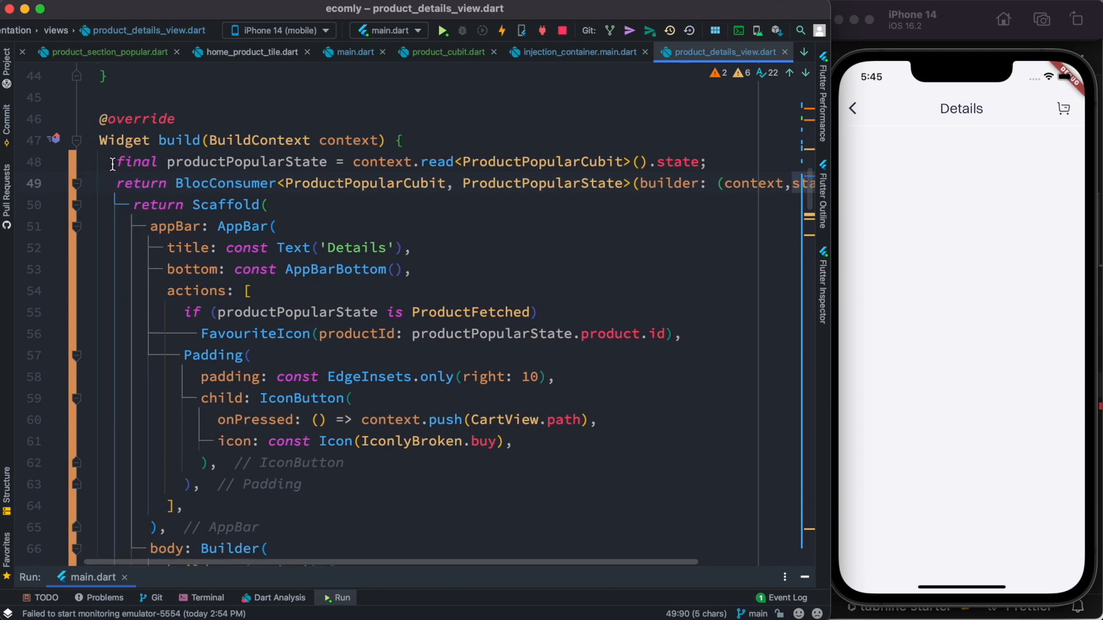
- Comment out the context.read line and replace productPopularState with the builder's state
key(cmd+/)
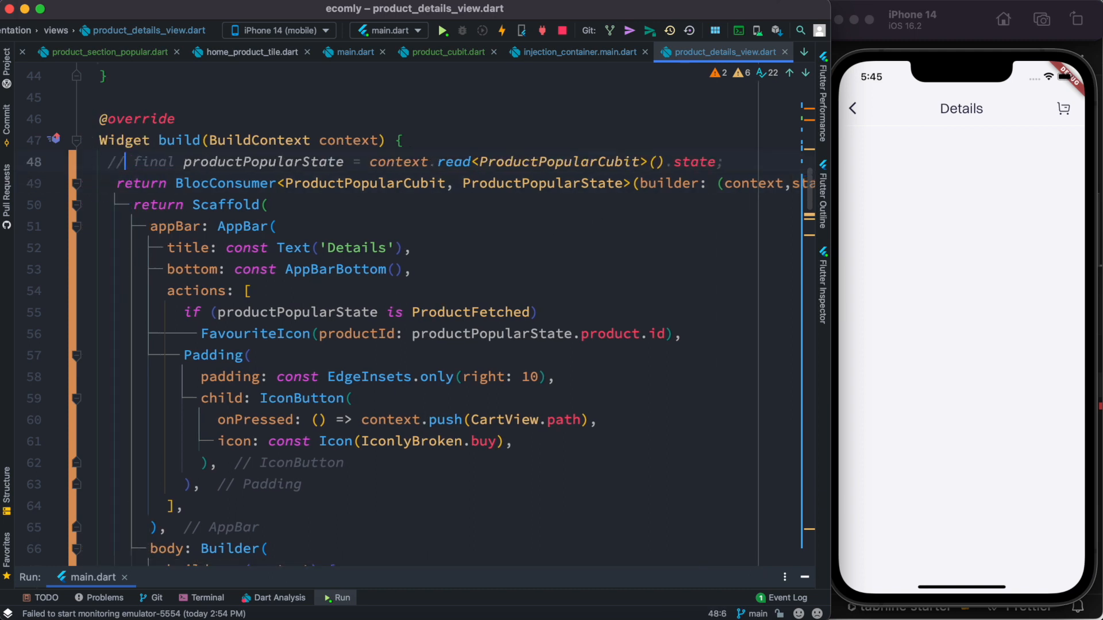
double_click(294, 313)
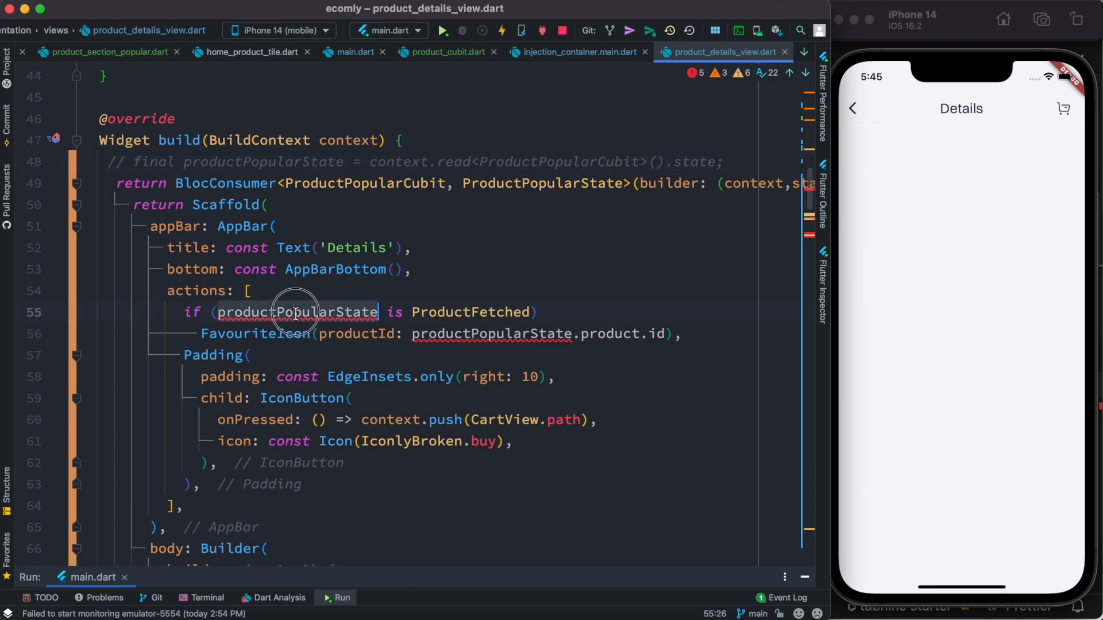
text(state)
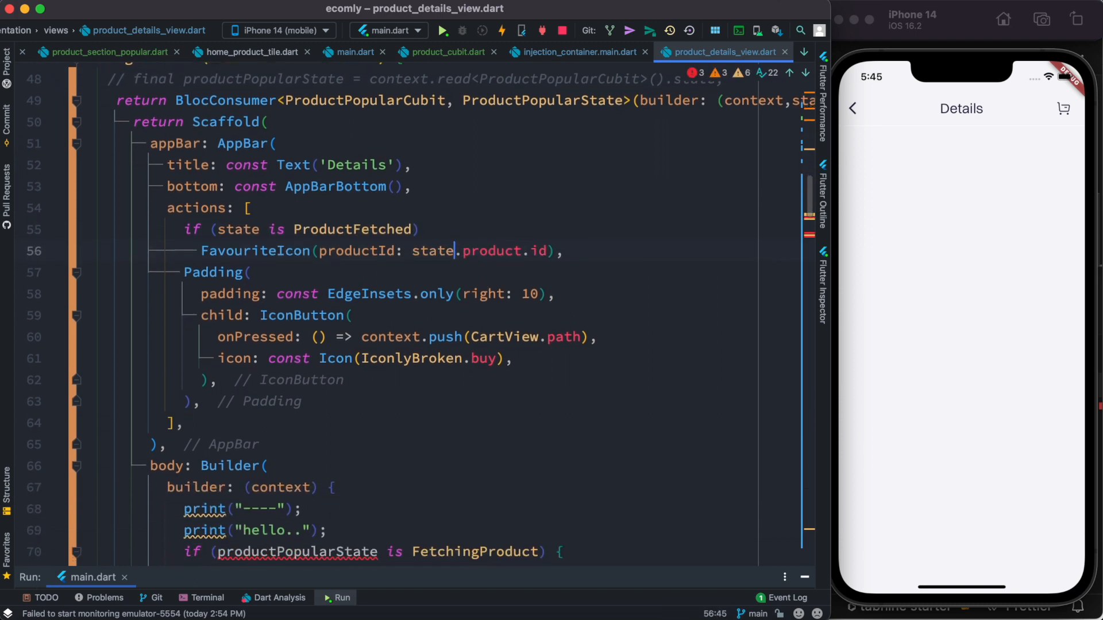
scroll(down, 3)
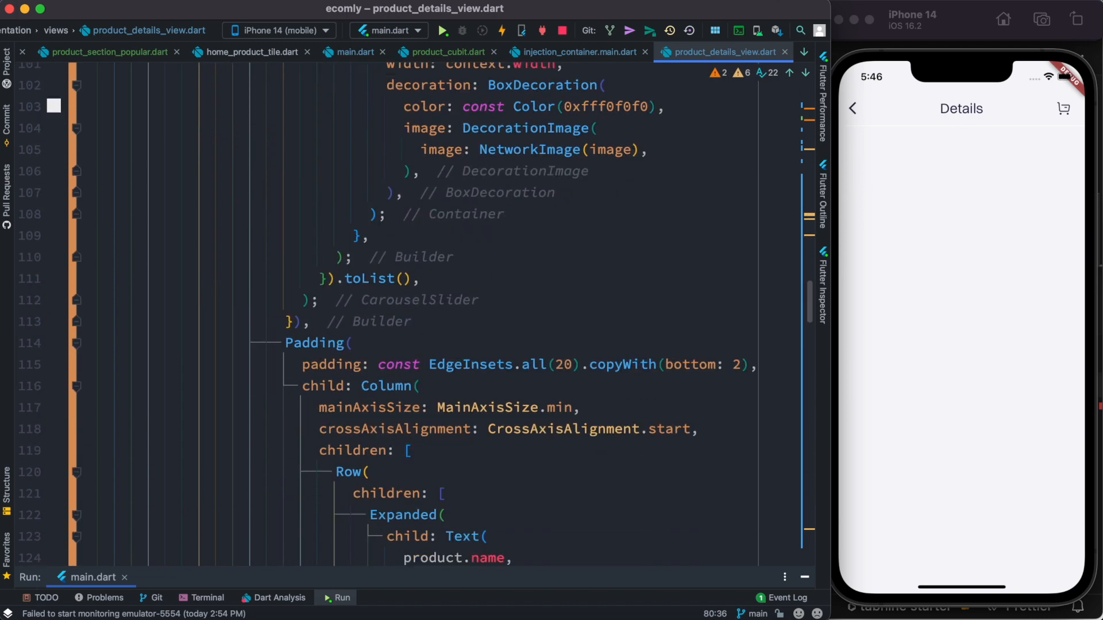
- Open the navy dress's Details page, now showing image, price, colours and sizes
scroll(down, 3)
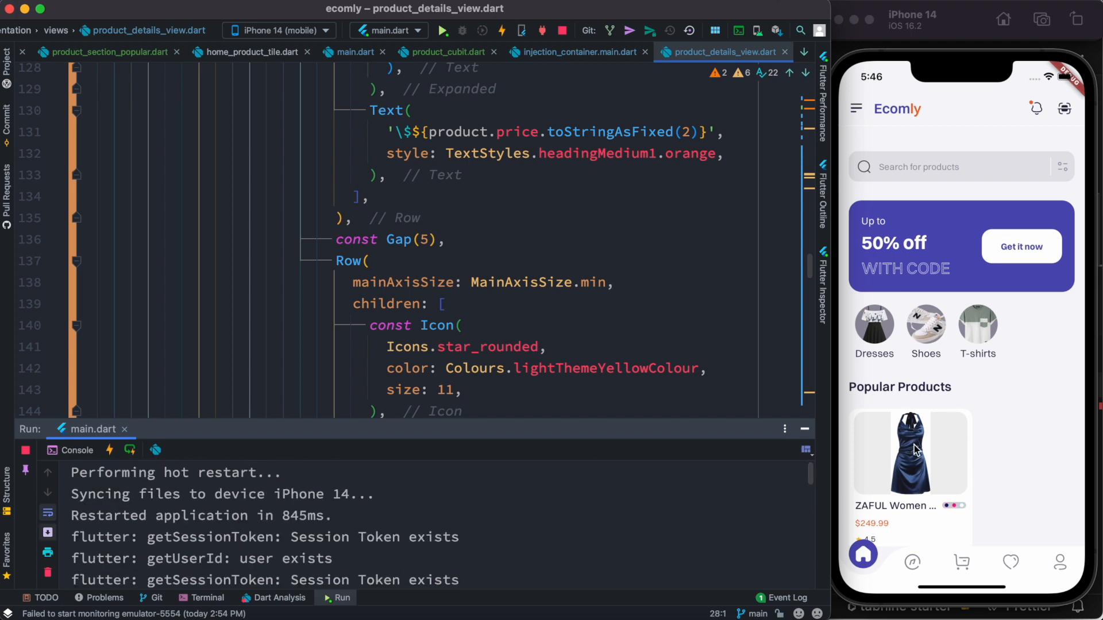
click(910, 454)
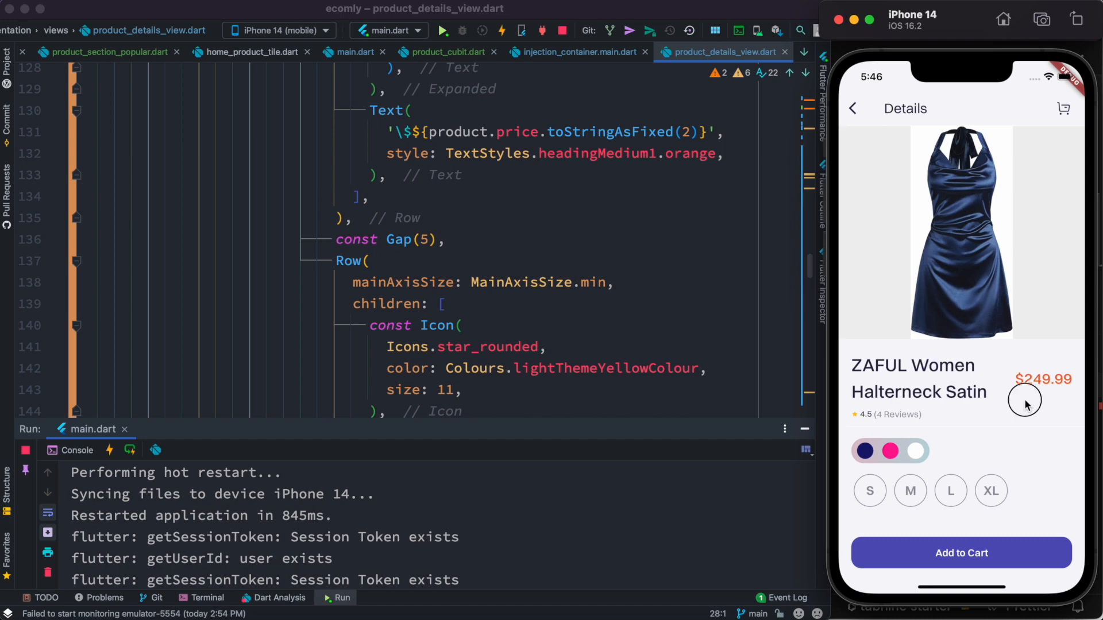
scroll(down, 3)
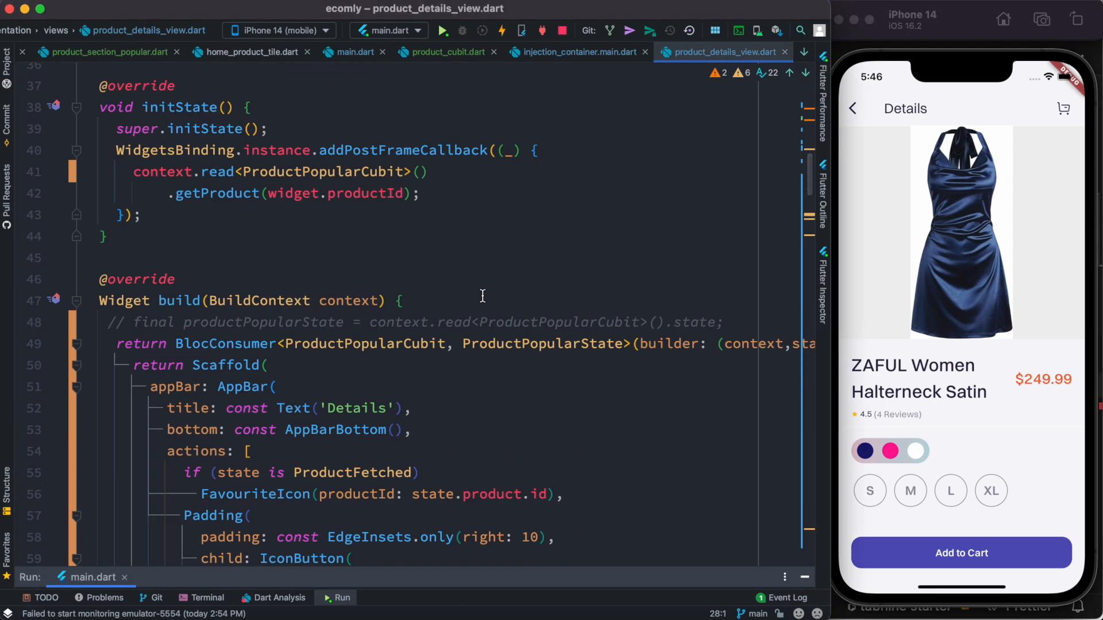
mouse_move(441, 372)
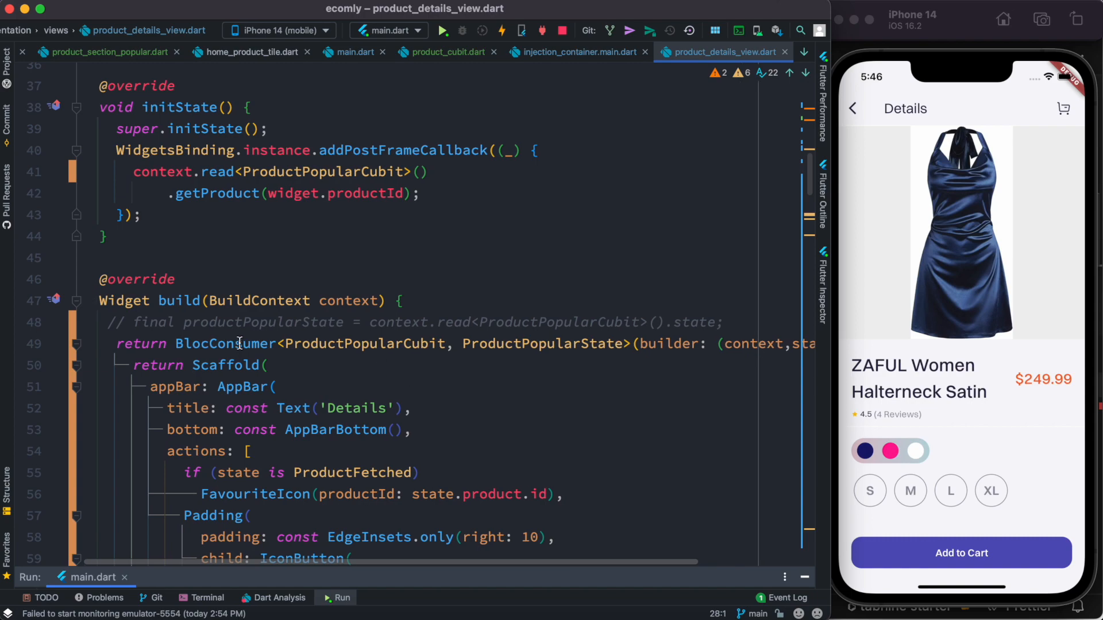
scroll(down, 3)
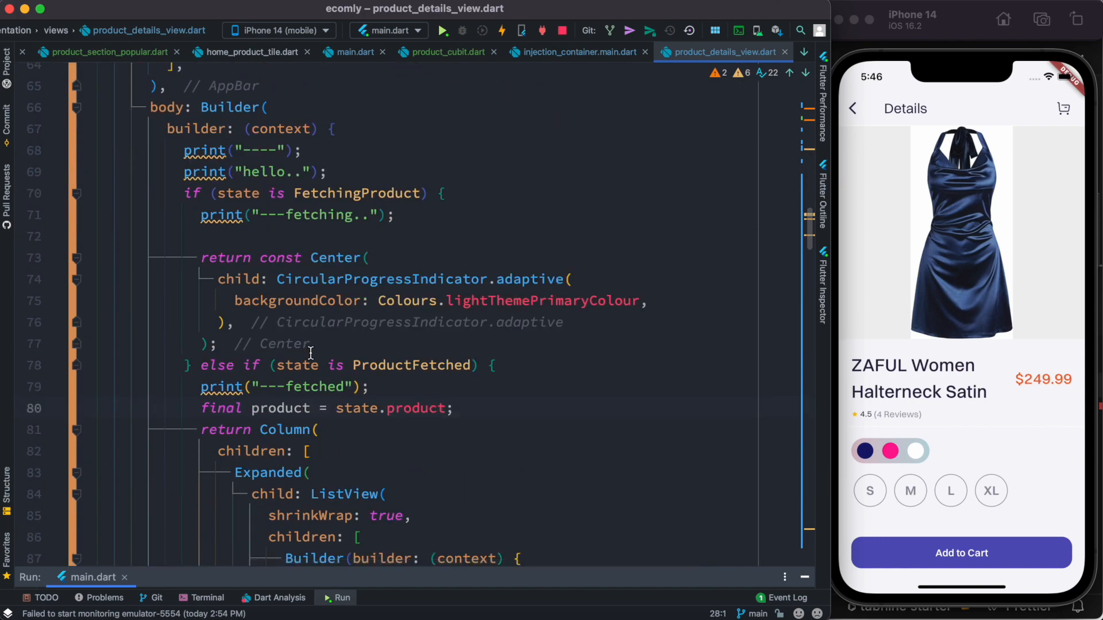